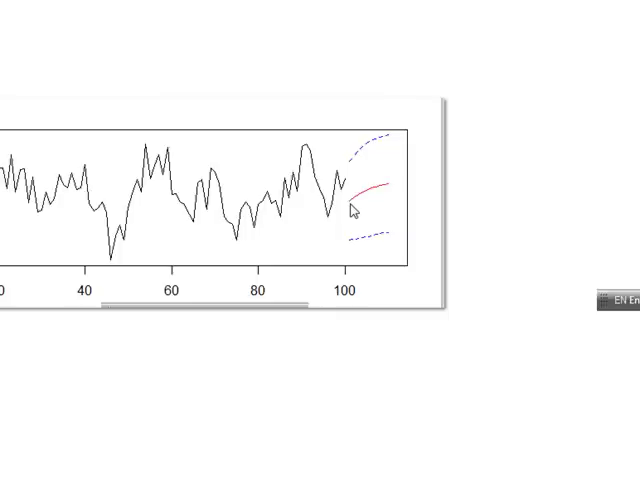
mouse_move(354, 198)
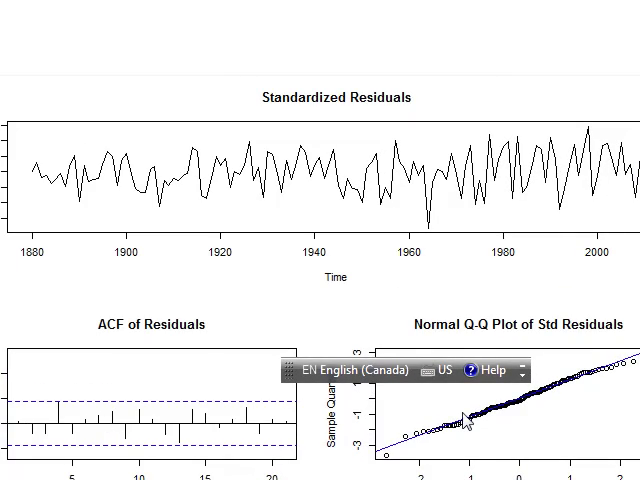
scroll("down", 3)
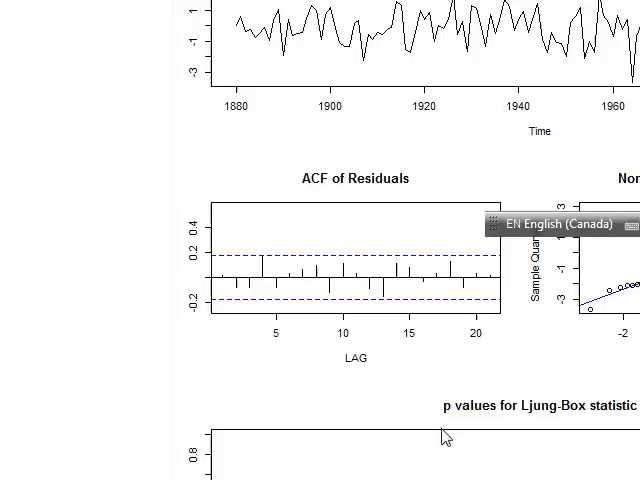
mouse_move(512, 392)
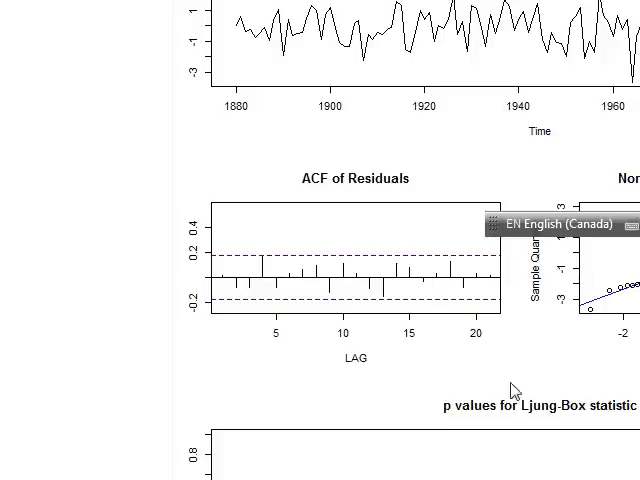